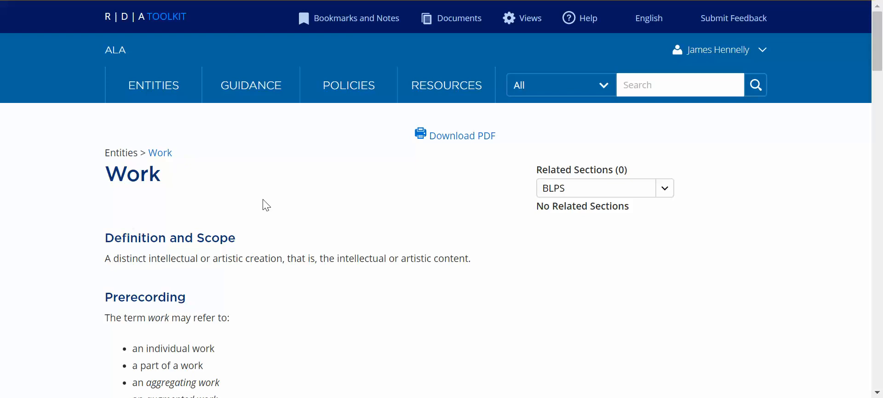
Step: Scroll down the Work page to the Elements section with its filters and Find Element box
scroll(down, 3)
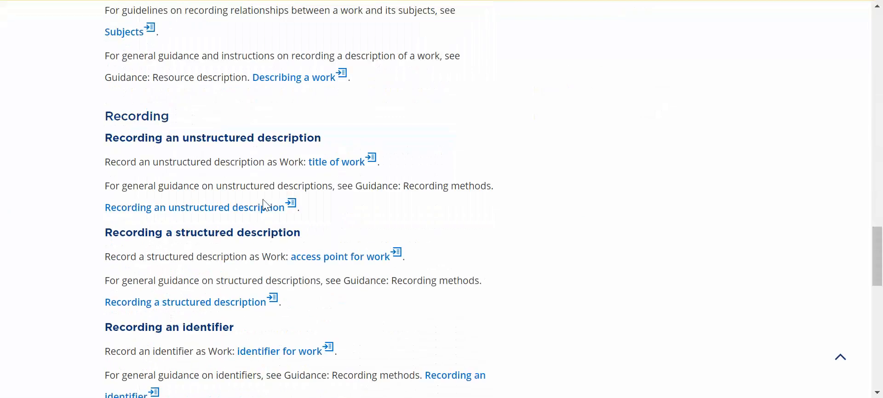
scroll(down, 3)
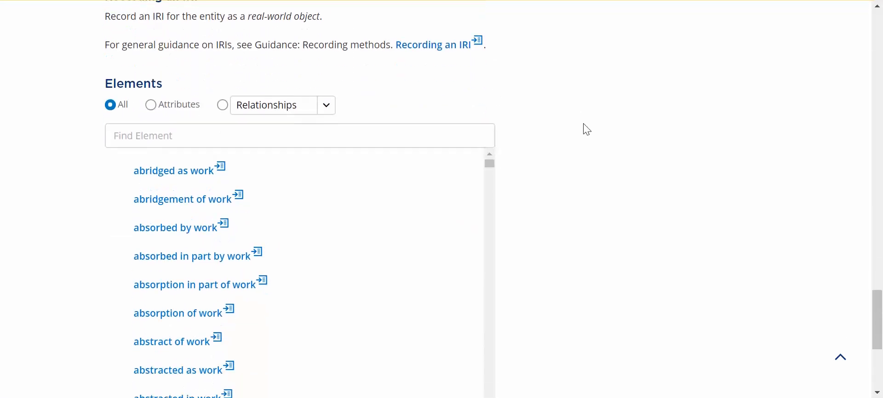
scroll(down, 3)
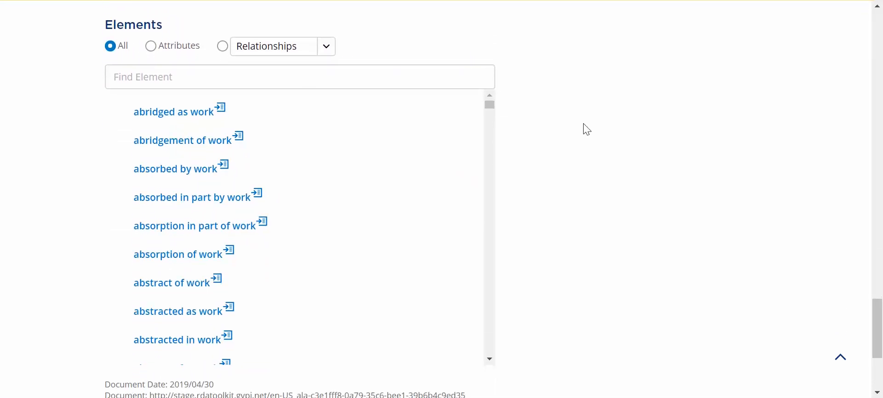
mouse_move(72, 36)
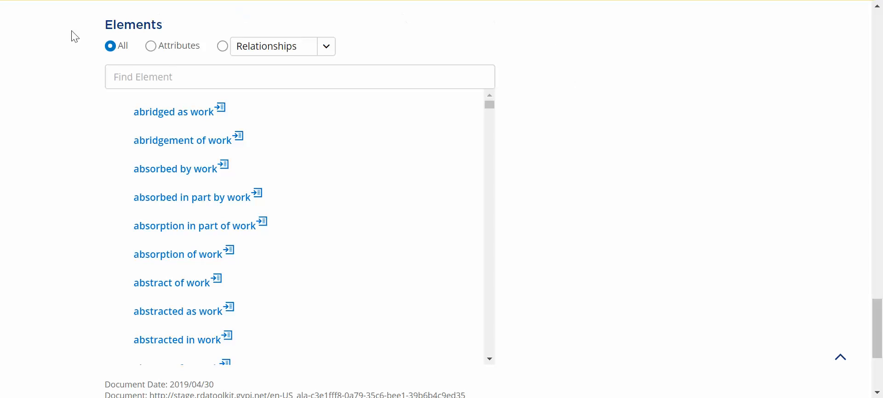
mouse_move(184, 58)
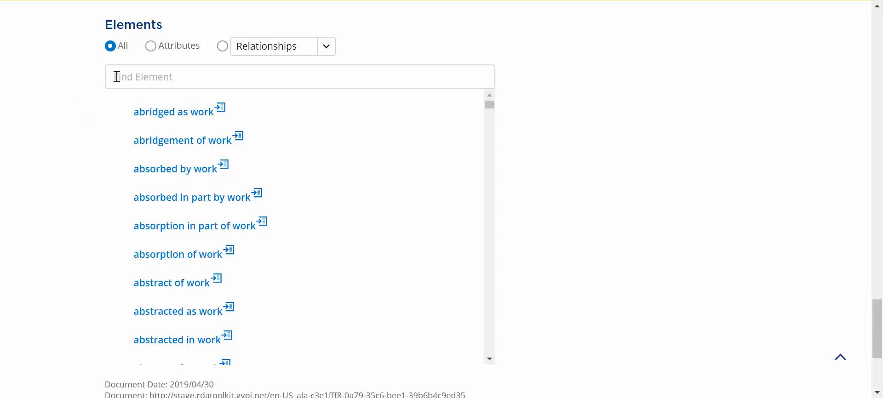
click(299, 77)
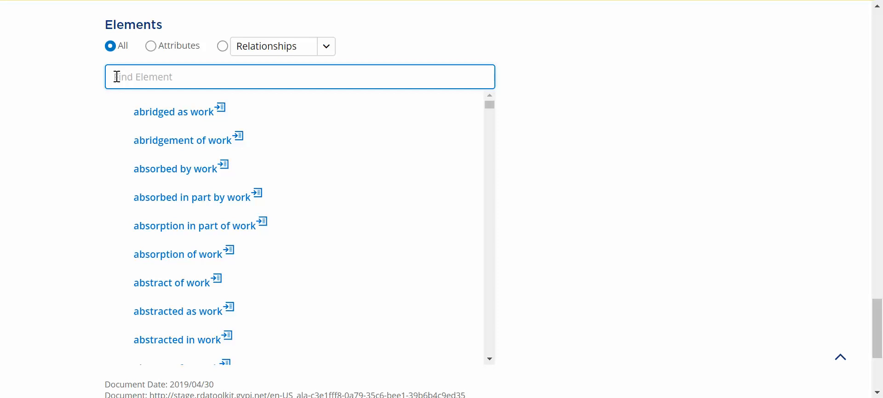
text(acce)
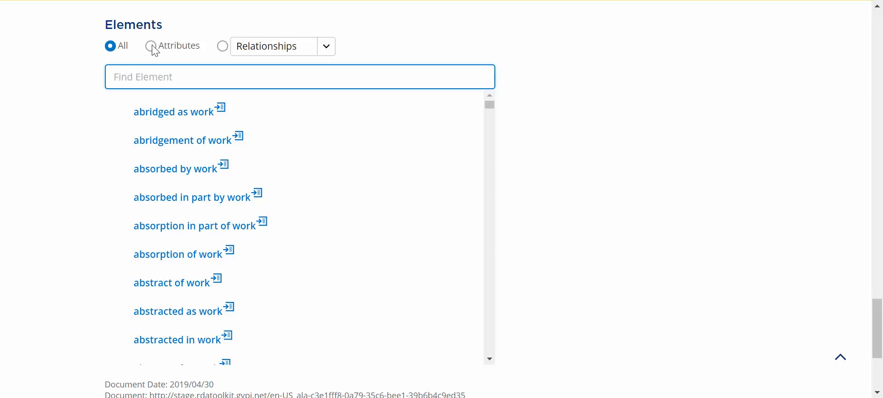
Step: Filter the Work Elements list to Attributes and start typing 'm' in Find Element
click(299, 77)
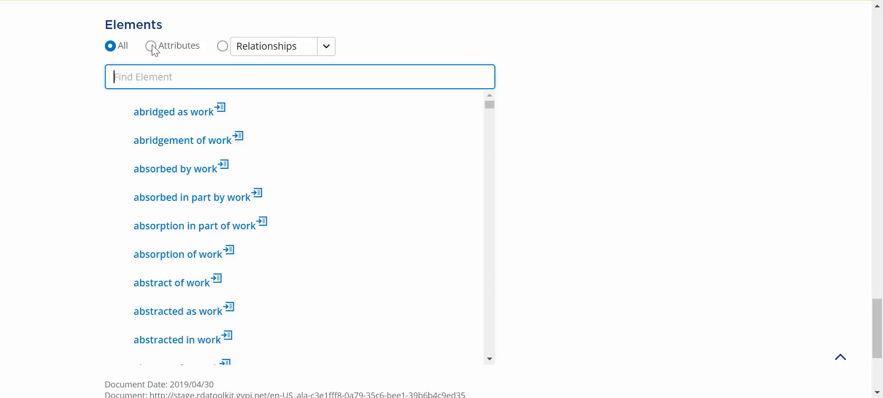
click(150, 45)
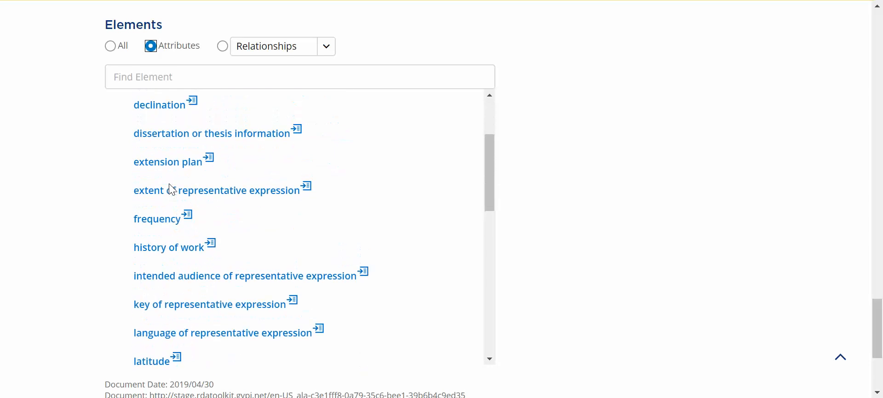
click(299, 77)
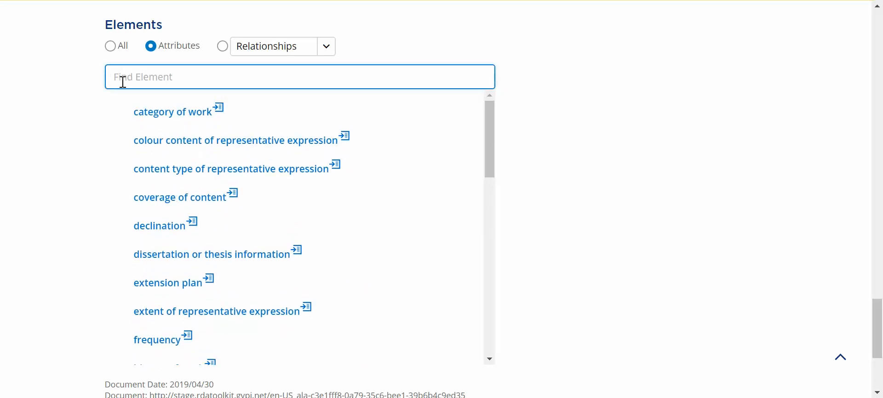
text(m)
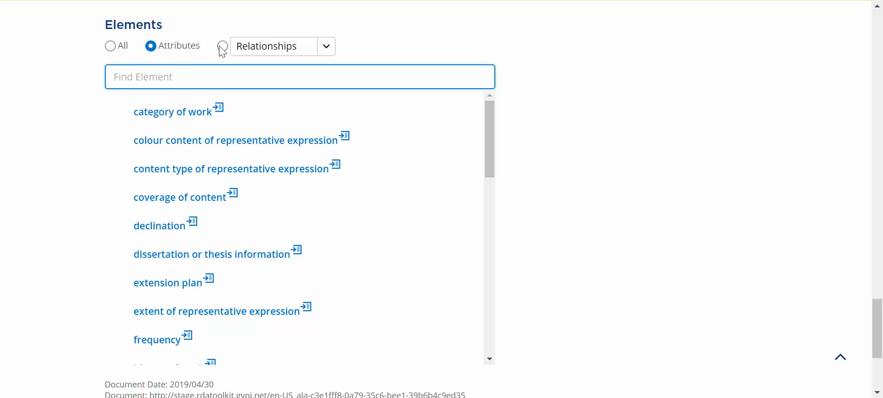
Step: Switch the Work Elements filter to Relationships, starting with 'abridged as work'
click(222, 45)
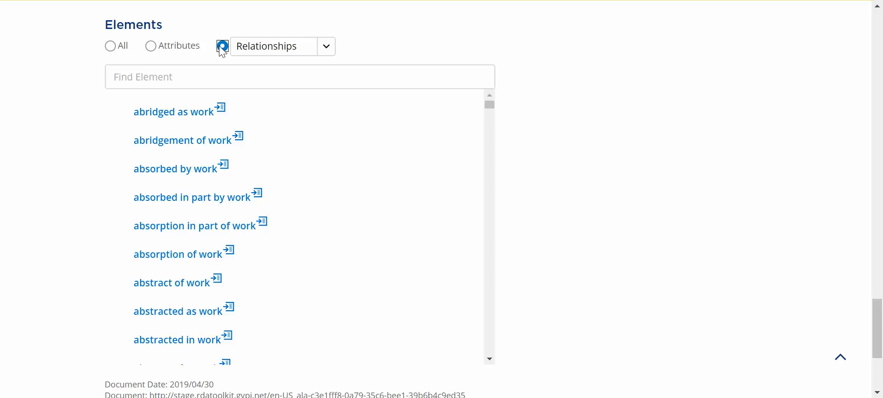
scroll(down, 3)
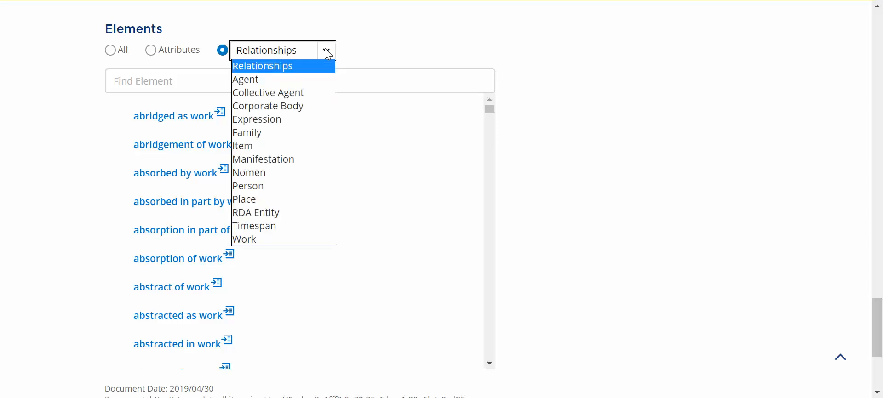
mouse_move(279, 92)
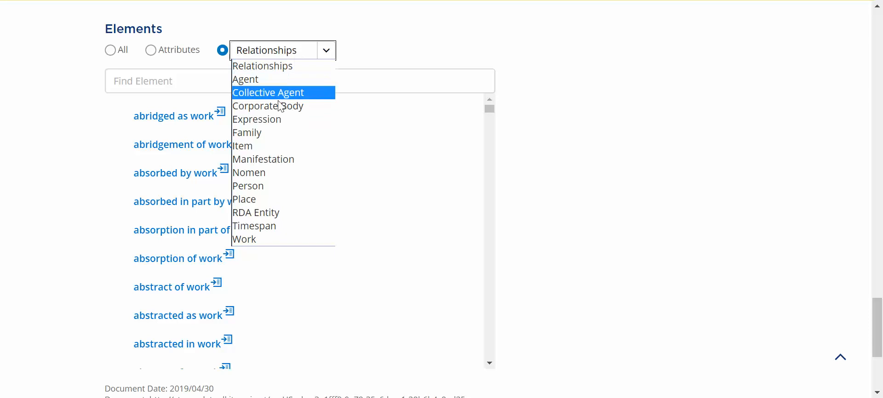
mouse_move(265, 172)
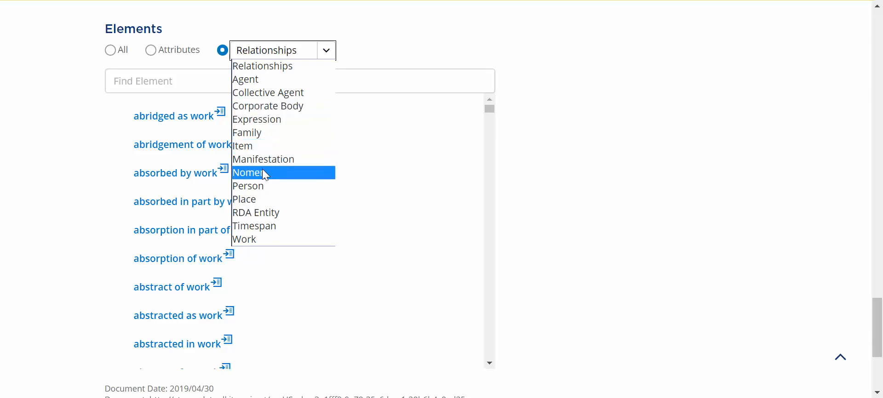
mouse_move(260, 186)
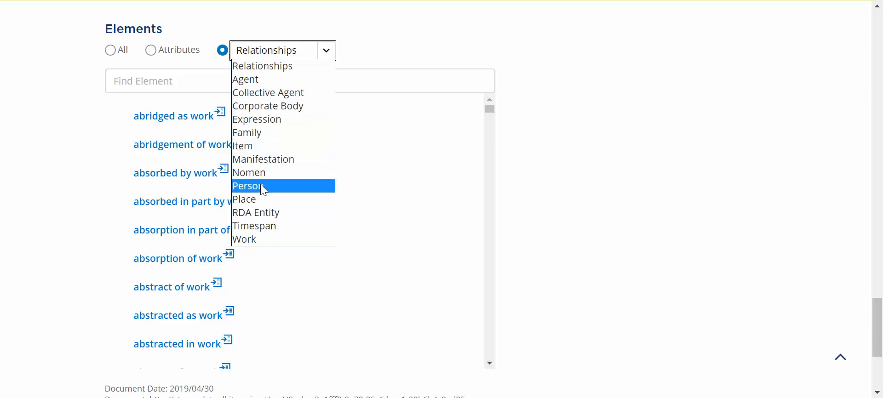
Step: Choose Person in the Relationships dropdown to show person relationship elements
click(248, 186)
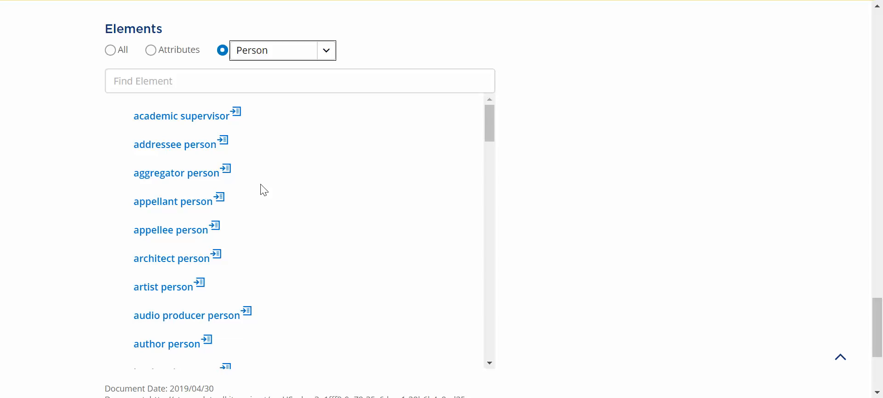
scroll(down, 3)
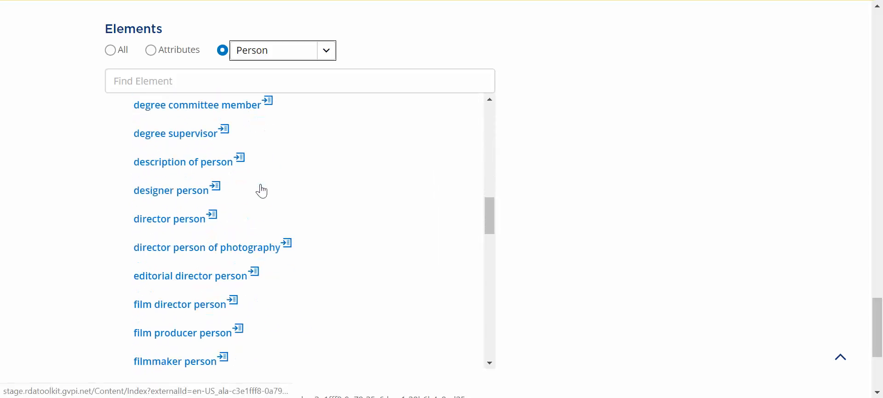
scroll(down, 3)
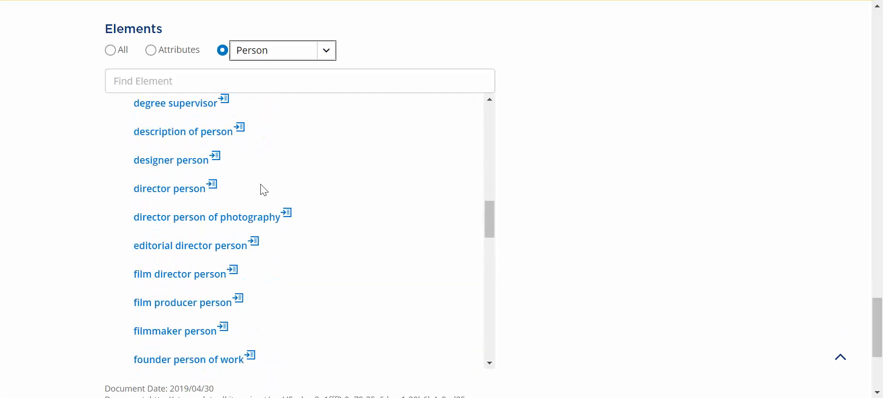
scroll(up, 3)
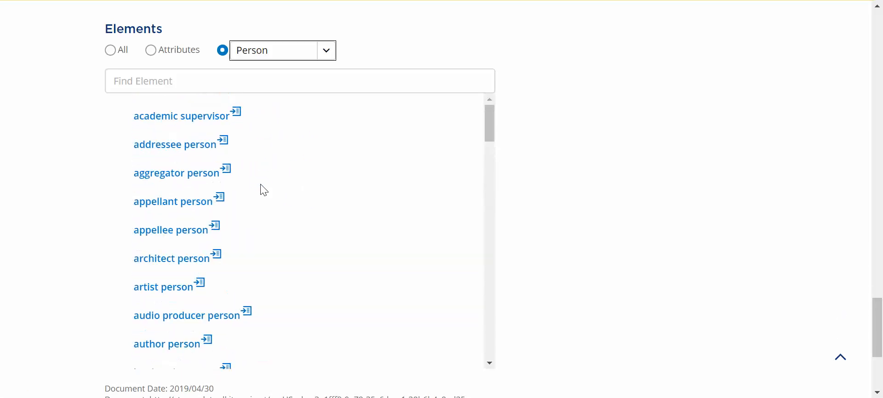